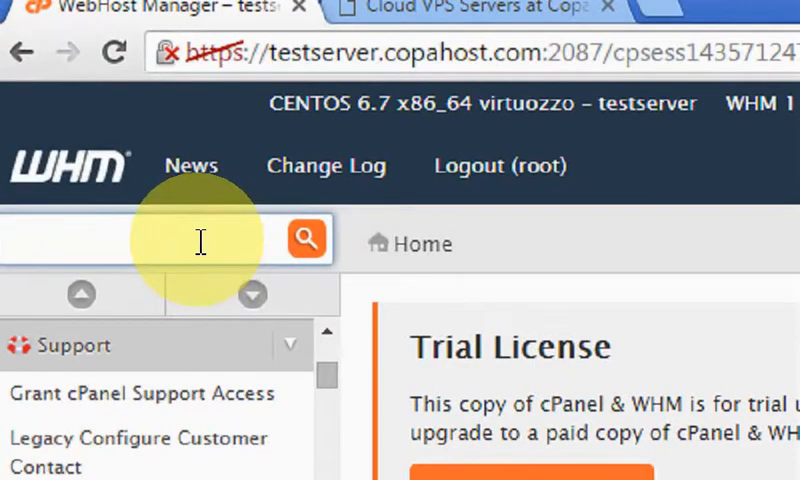
# Search the sidebar for 'account' and open Create a New Account under Account Functions.
pyautogui.write('account')
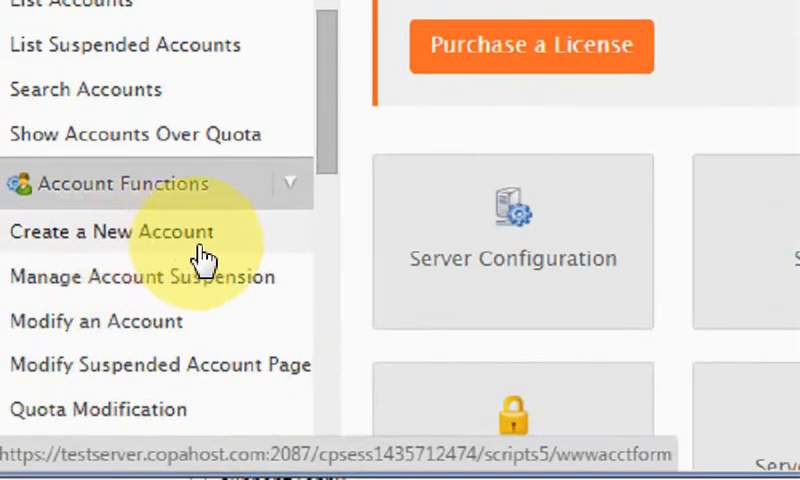
pyautogui.click(110, 232)
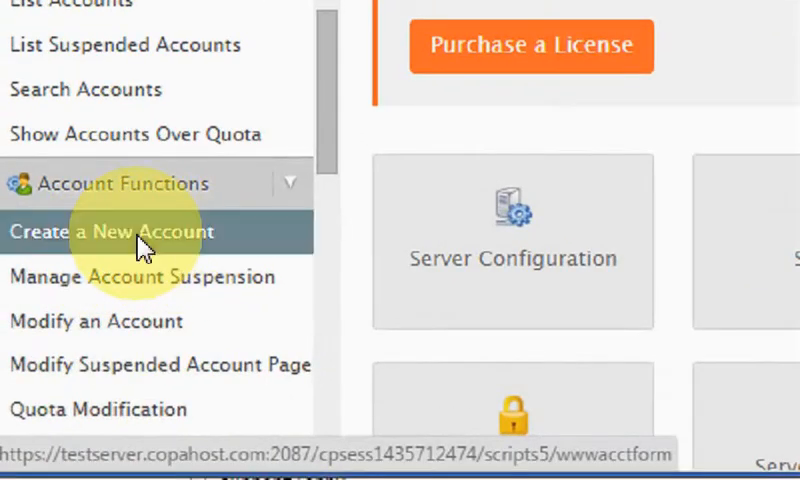
pyautogui.click(110, 232)
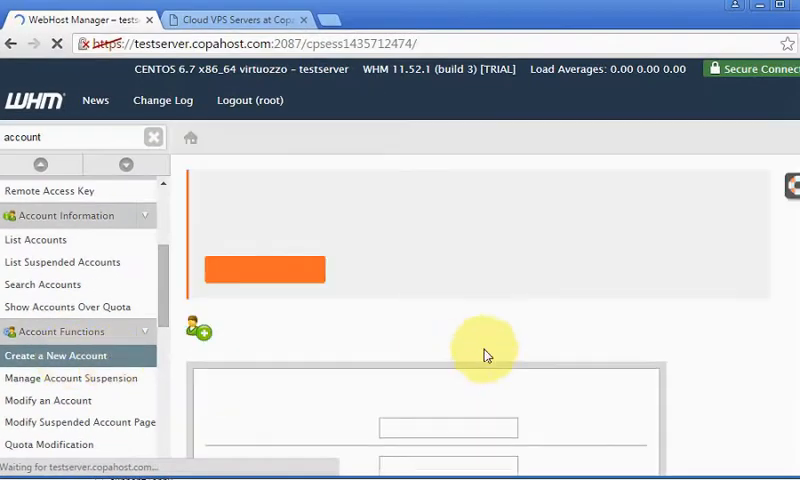
# Enter the domain domainexample.com so the username domainexample and a matching password are filled in.
pyautogui.click(56, 356)
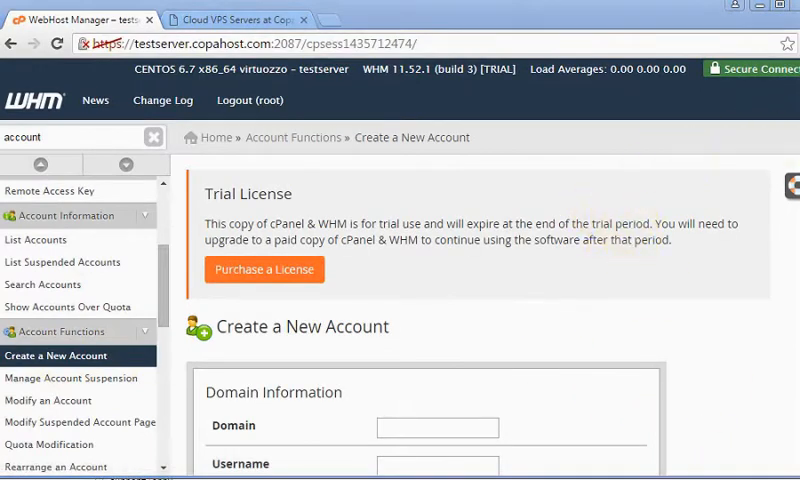
pyautogui.scroll(-3)
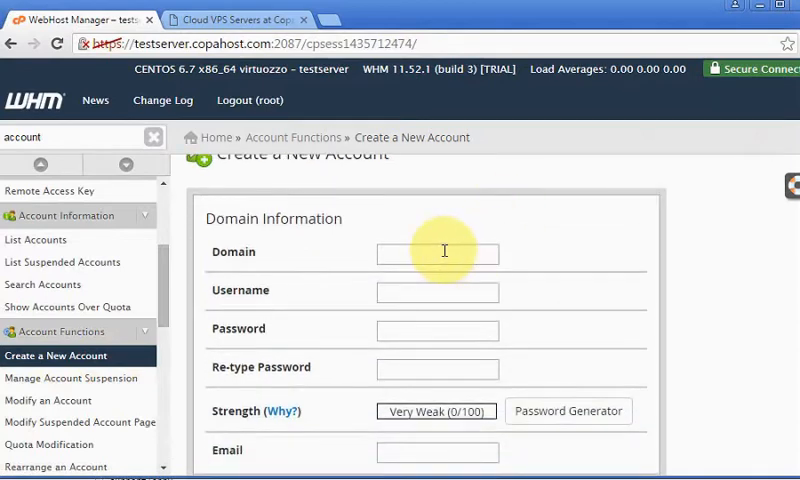
pyautogui.click(436, 252)
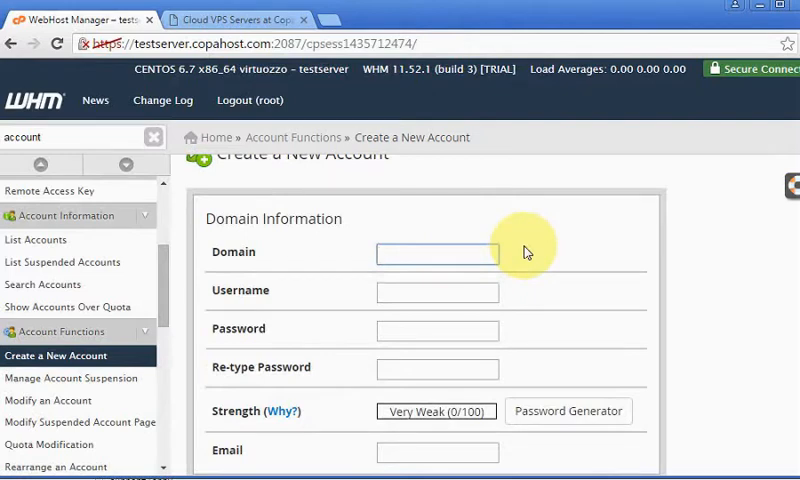
pyautogui.write('domainexample.com')
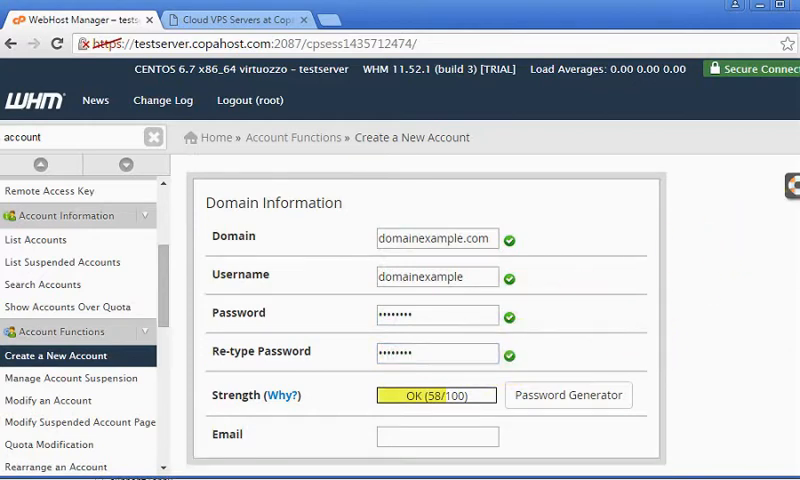
pyautogui.scroll(-3)
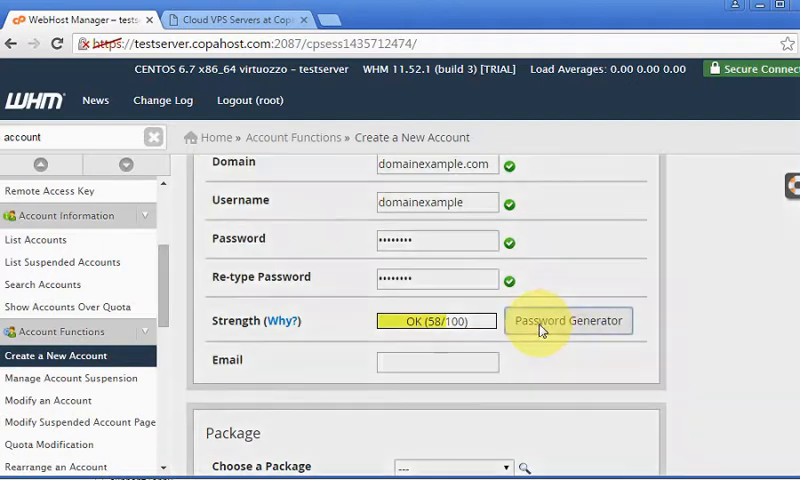
pyautogui.click(568, 320)
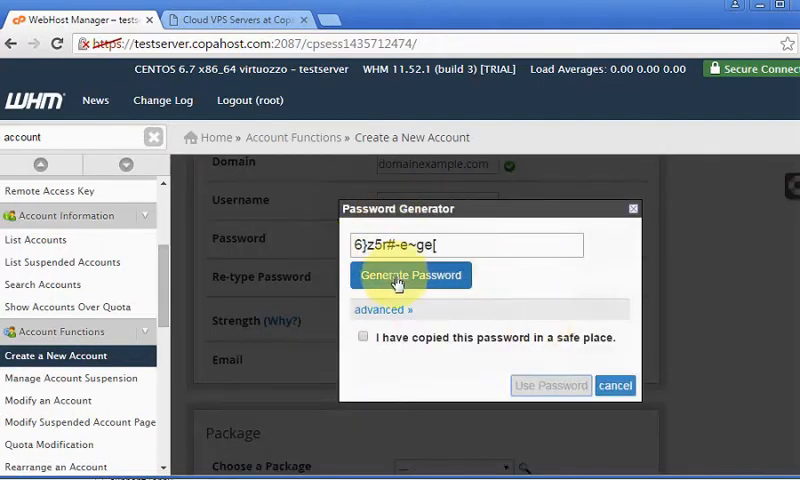
pyautogui.click(410, 276)
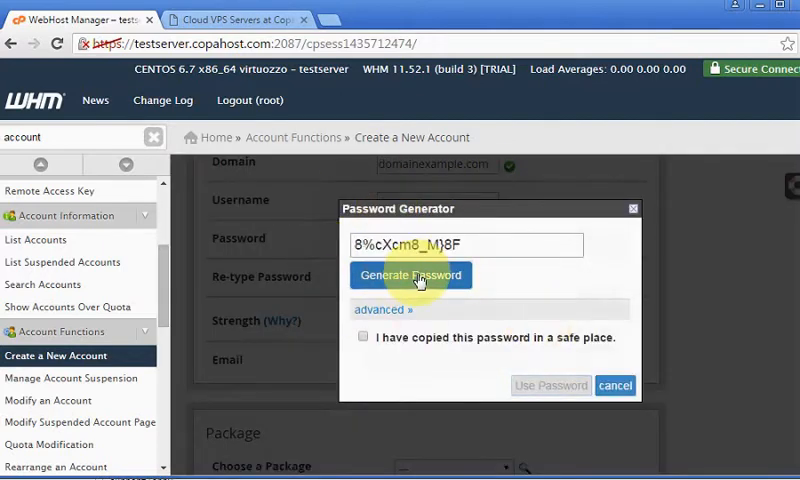
pyautogui.moveTo(616, 384)
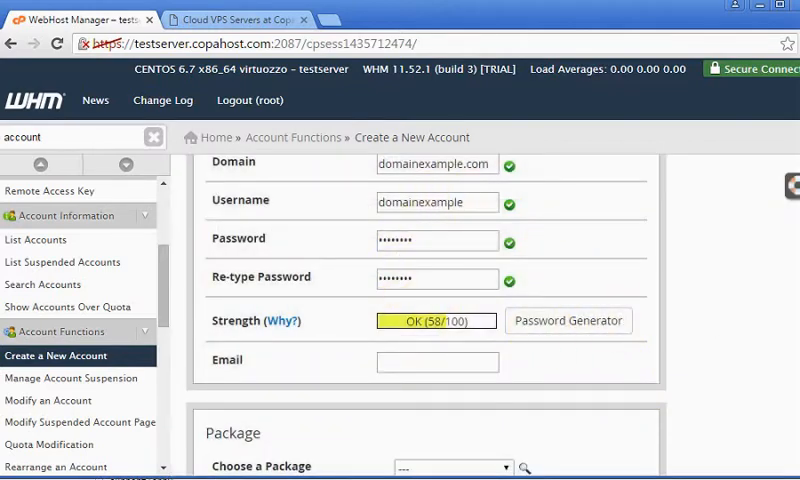
# Enter the contact email as a client@ address at hotmail.com.
pyautogui.scroll(-3)
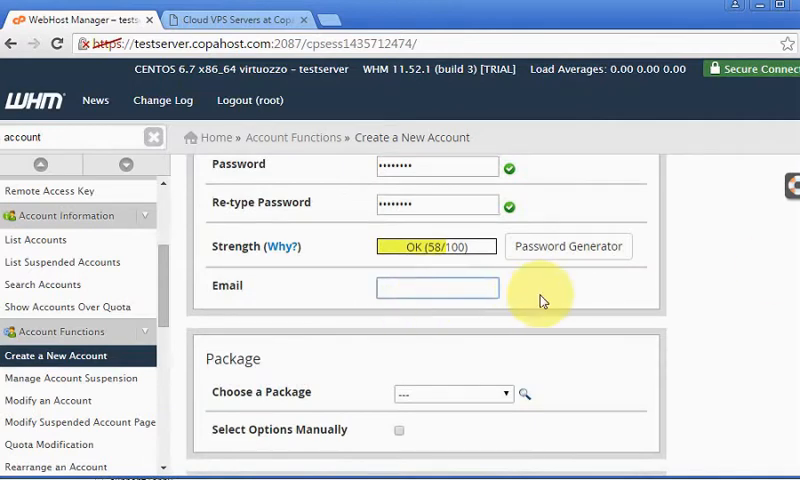
pyautogui.moveTo(550, 292)
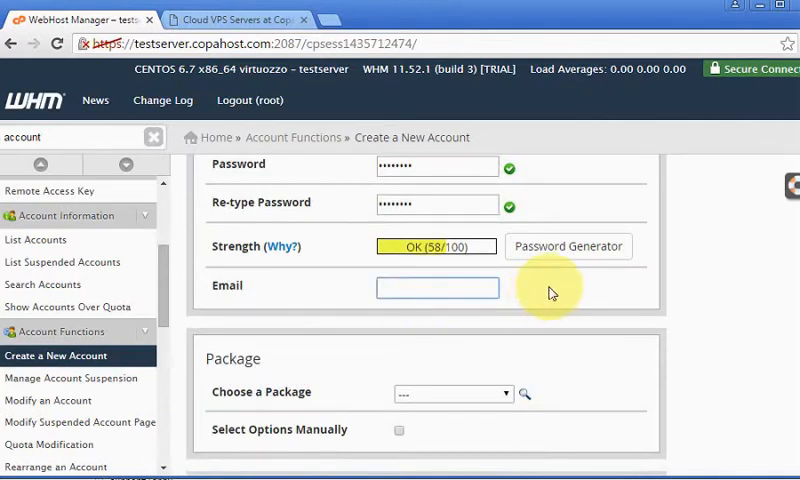
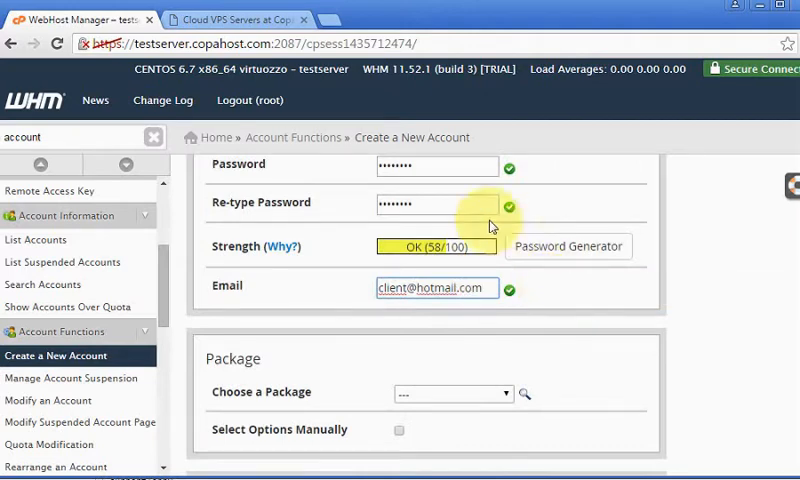
pyautogui.moveTo(490, 228)
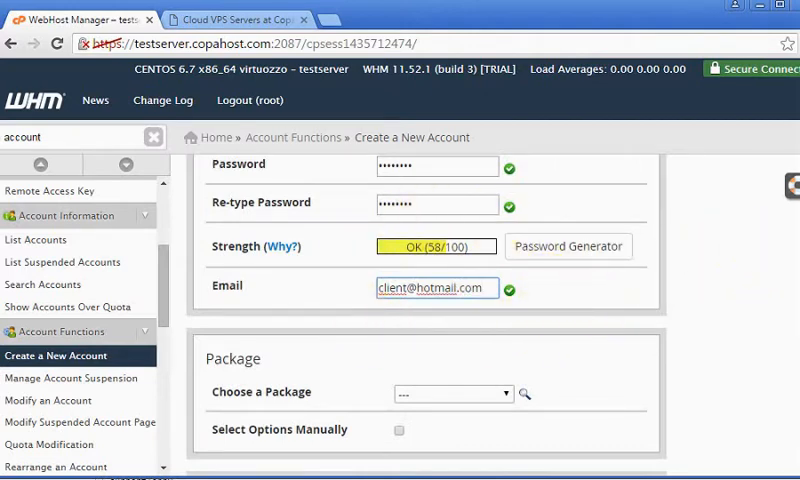
# Tick Select Options Manually under Package to reveal the manual resource options.
pyautogui.scroll(-3)
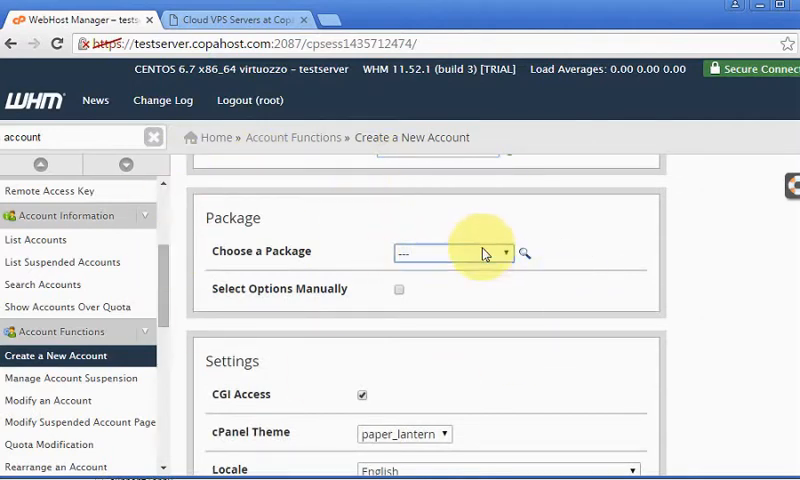
pyautogui.moveTo(696, 440)
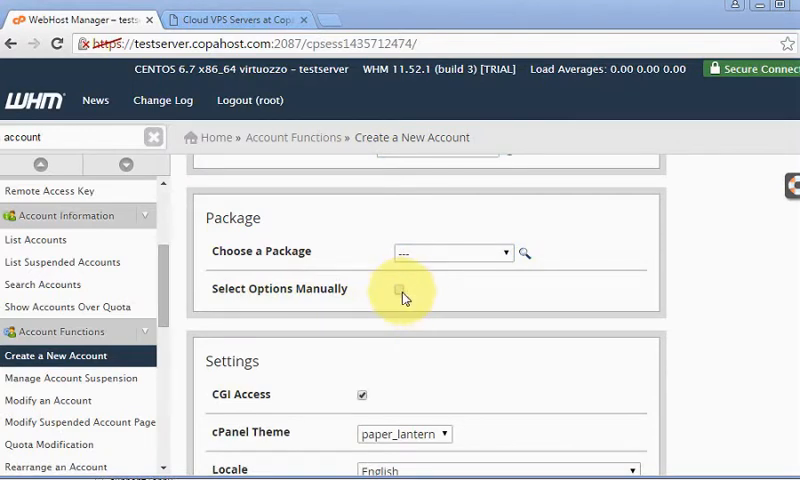
pyautogui.click(400, 296)
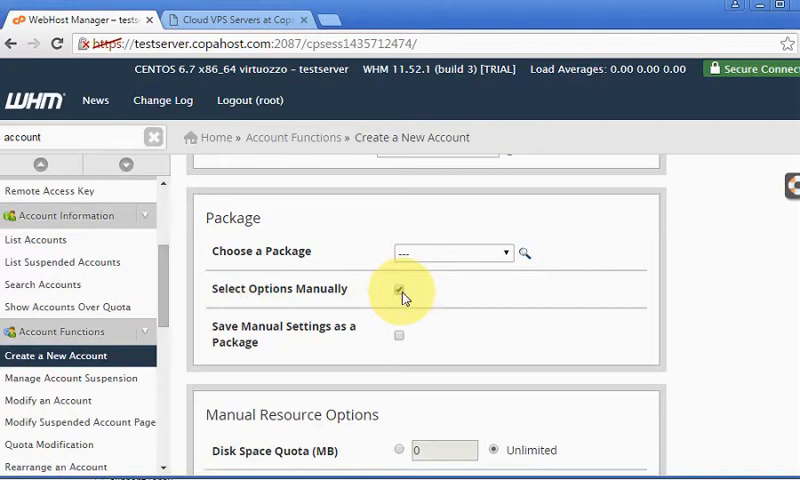
pyautogui.click(398, 290)
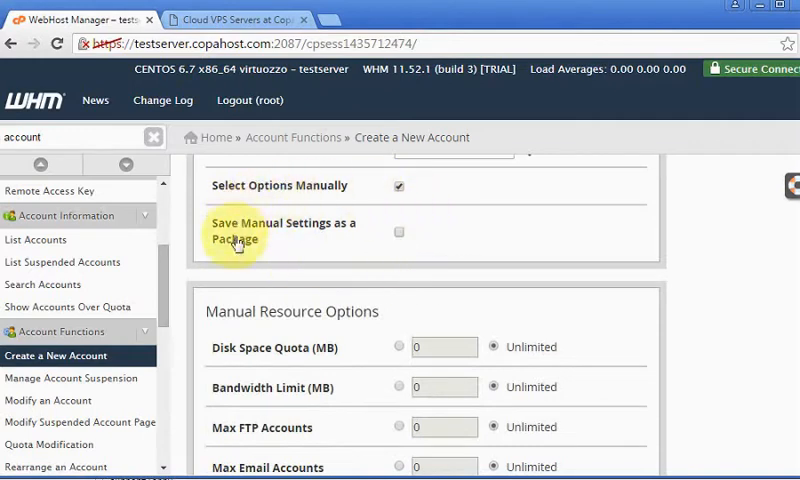
pyautogui.moveTo(240, 244)
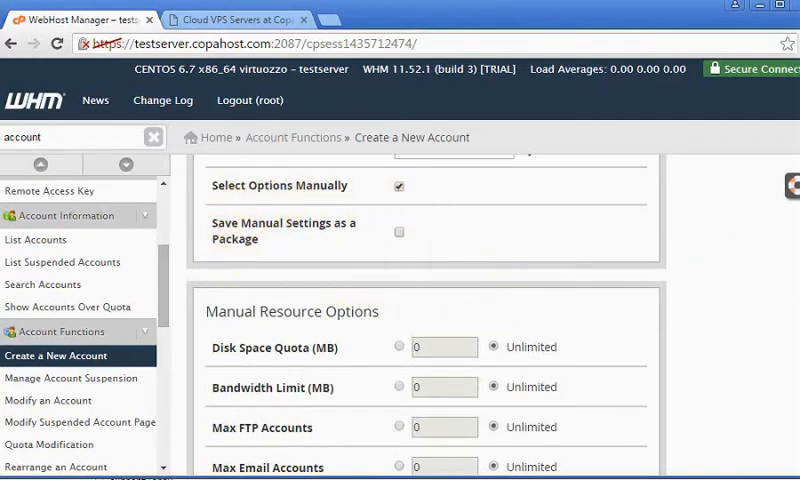
# Give the disk space quota a fixed limit of 10000 MB.
pyautogui.scroll(-3)
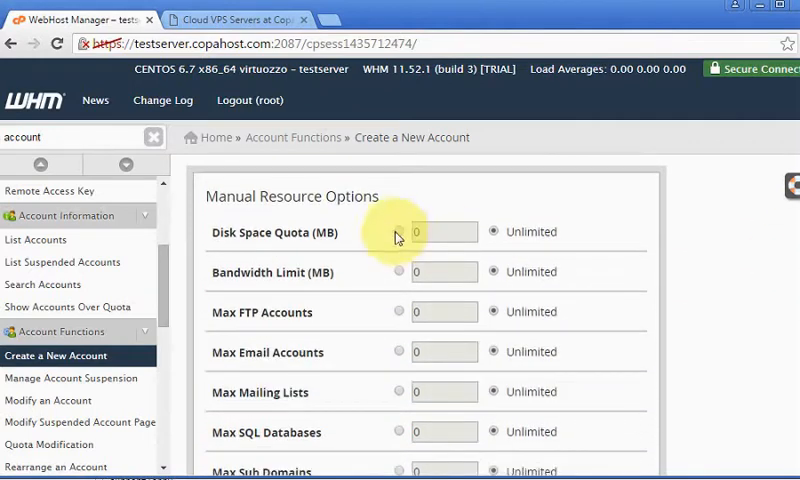
pyautogui.click(400, 232)
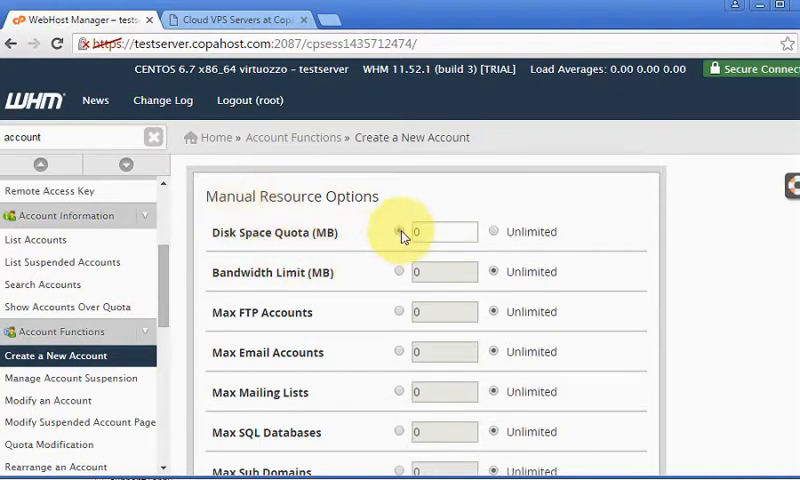
pyautogui.click(398, 232)
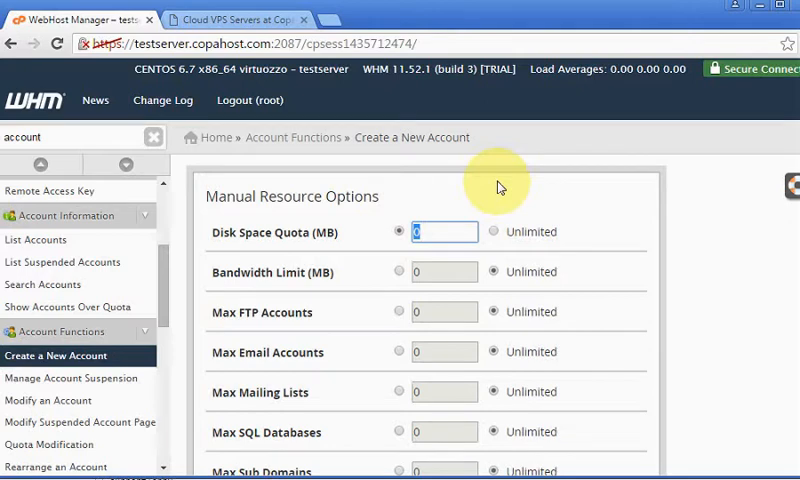
pyautogui.write('10000')
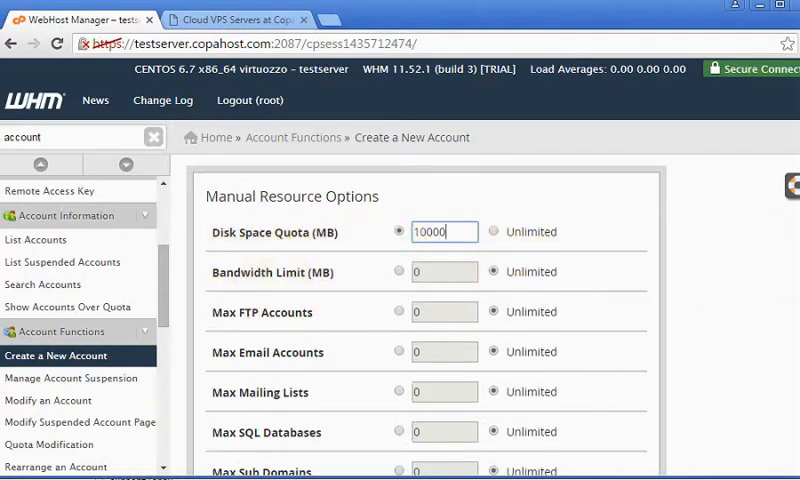
# Limit SQL databases, subdomains, parked and addon domains to 5 each.
pyautogui.scroll(-3)
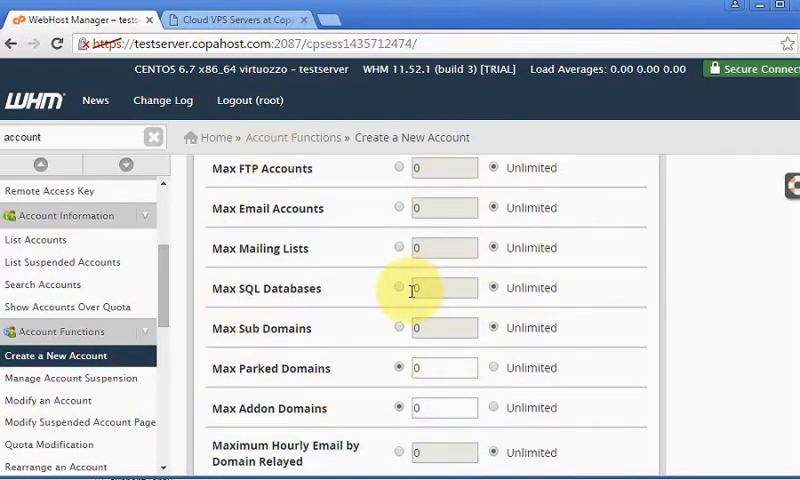
pyautogui.click(400, 288)
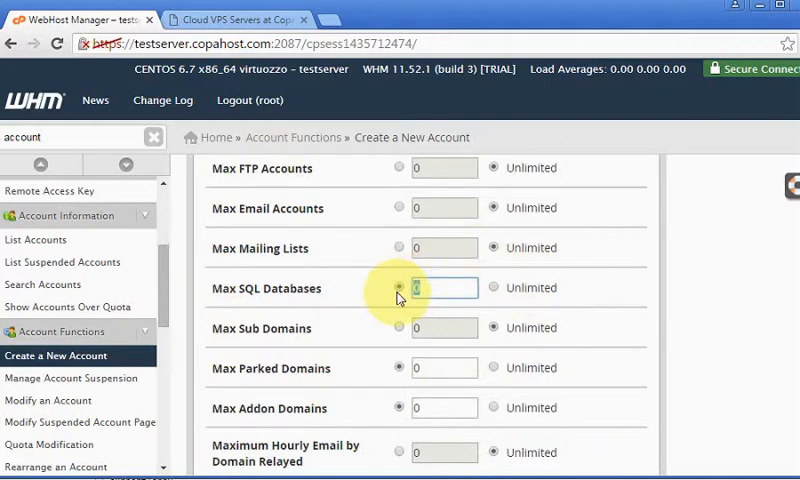
pyautogui.write('5')
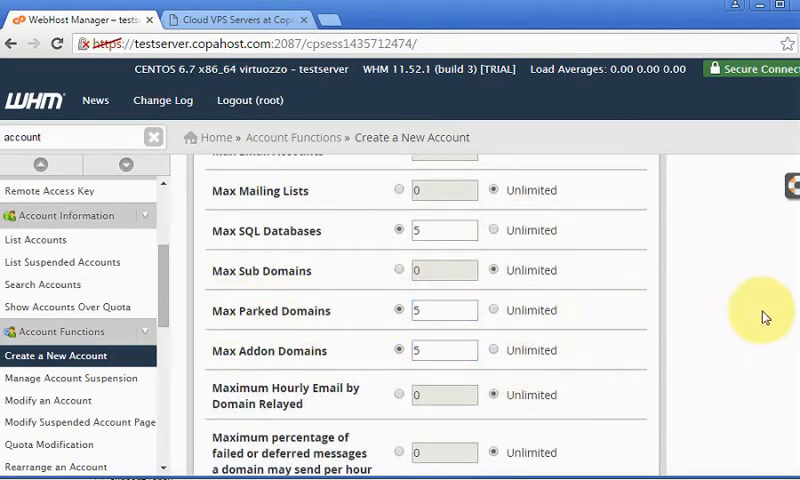
# Set Maximum Hourly Email Relayed to 200 and maximum failed or deferred messages to 50 percent.
pyautogui.scroll(-3)
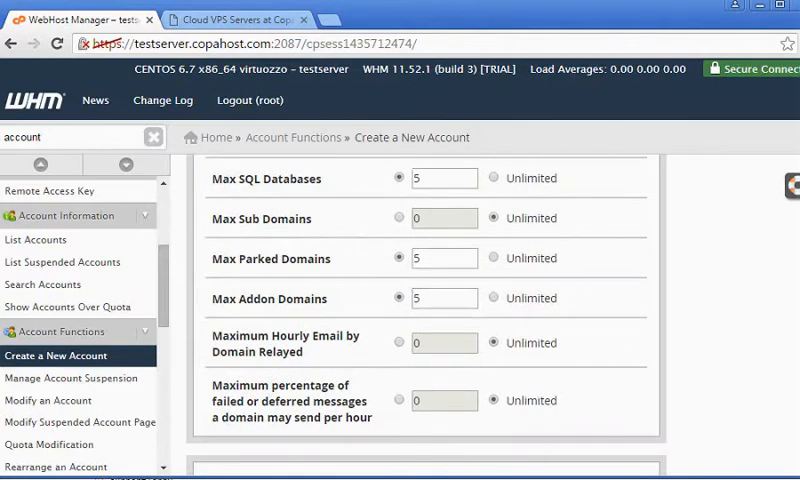
pyautogui.scroll(-3)
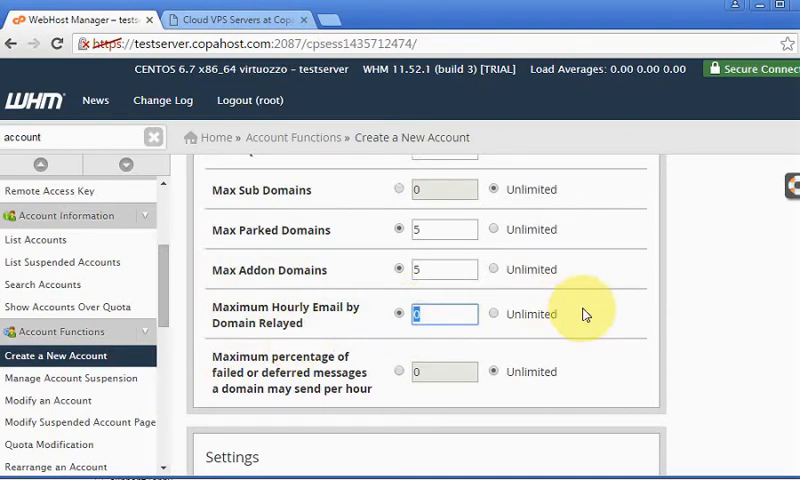
pyautogui.write('200')
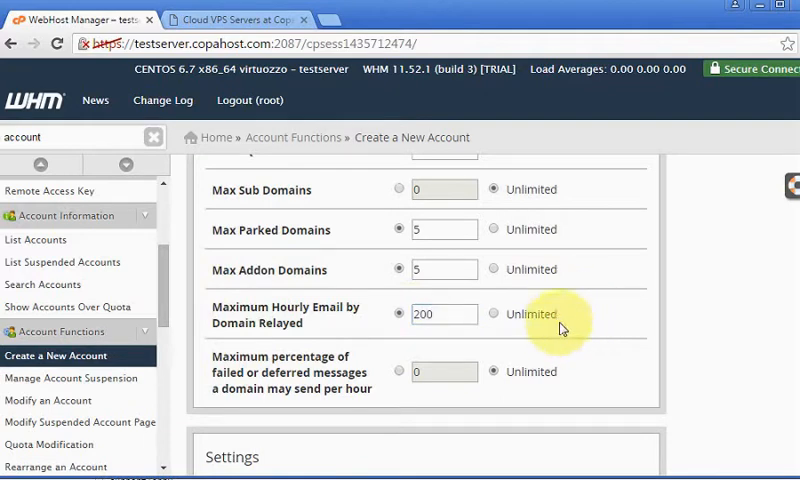
pyautogui.scroll(-3)
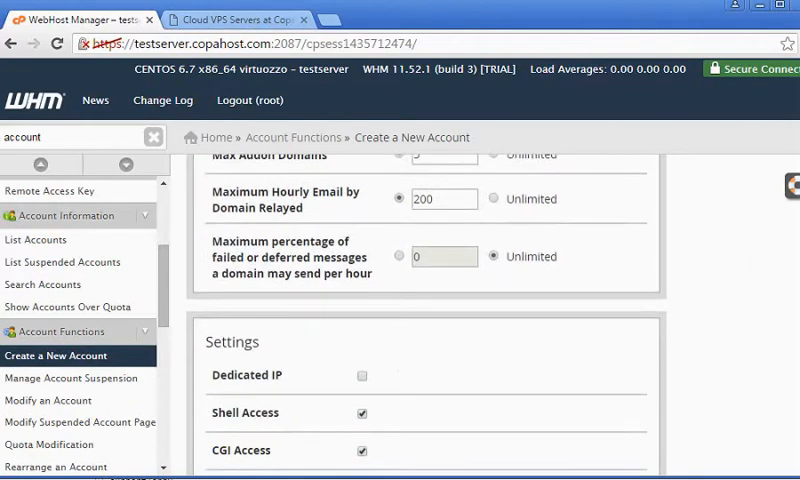
pyautogui.moveTo(354, 214)
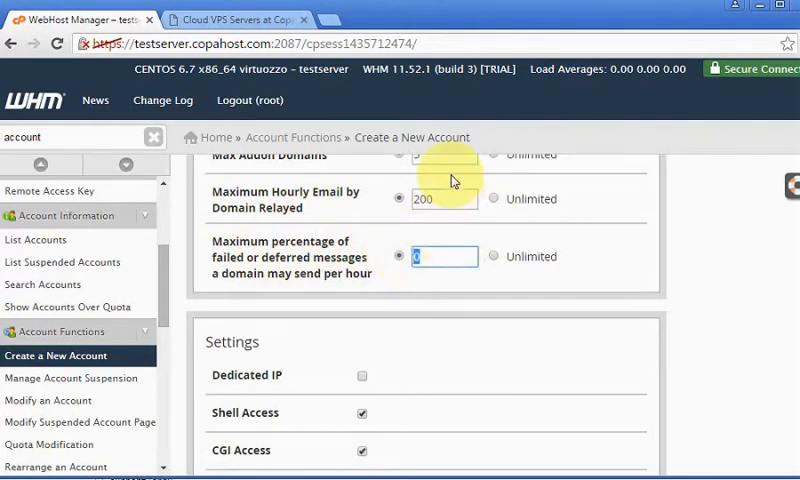
pyautogui.write('50')
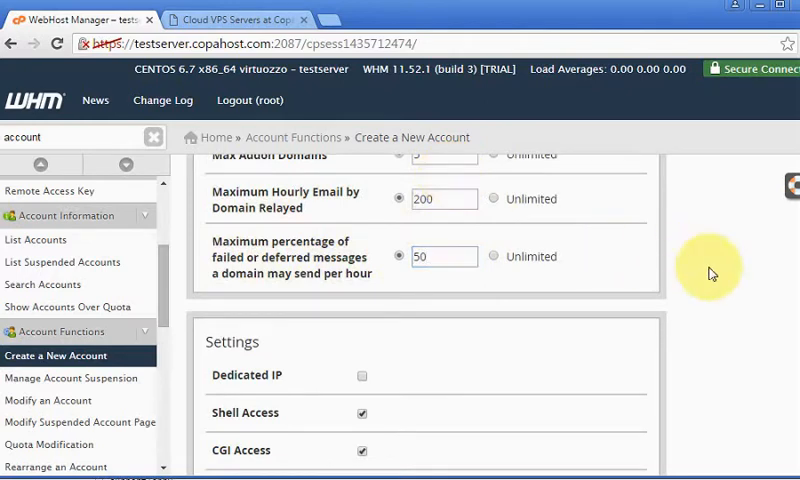
# Tick Save Manual Settings as a Package and name the package plan1.
pyautogui.scroll(3)
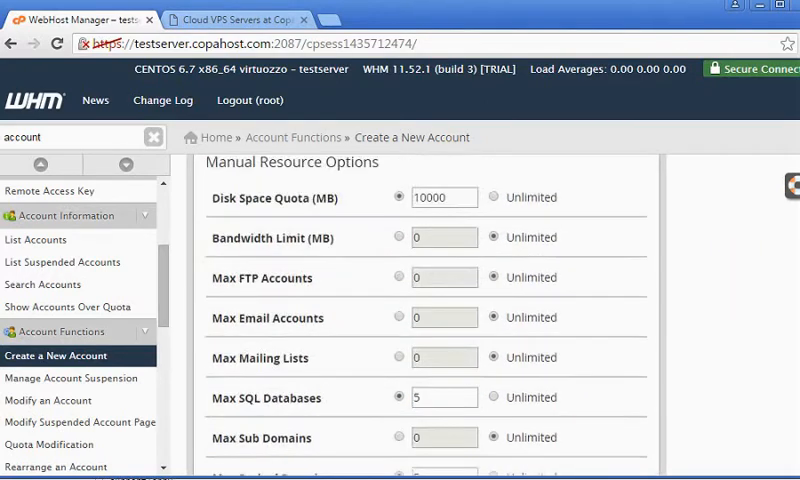
pyautogui.scroll(3)
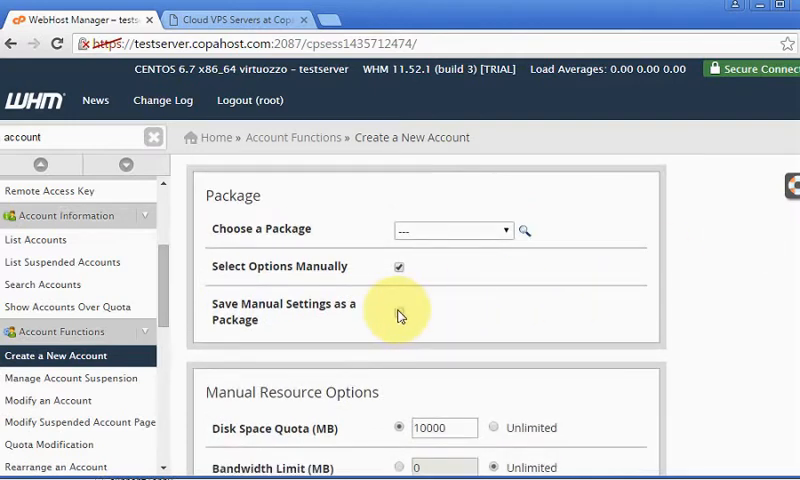
pyautogui.click(398, 312)
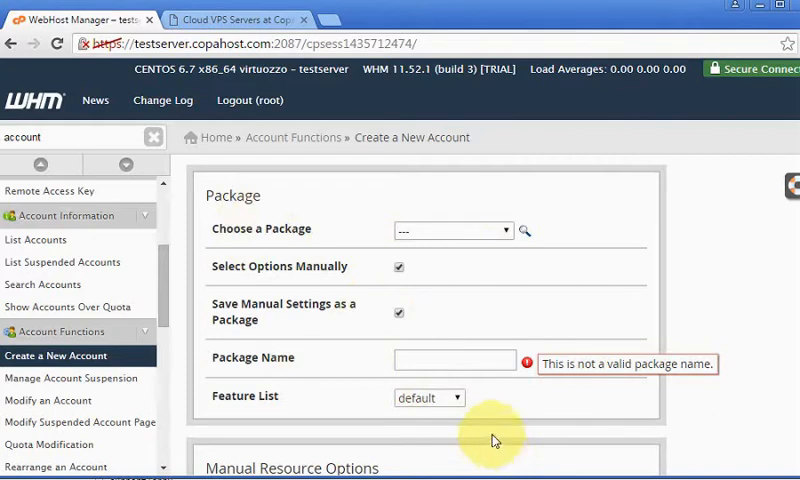
pyautogui.scroll(-3)
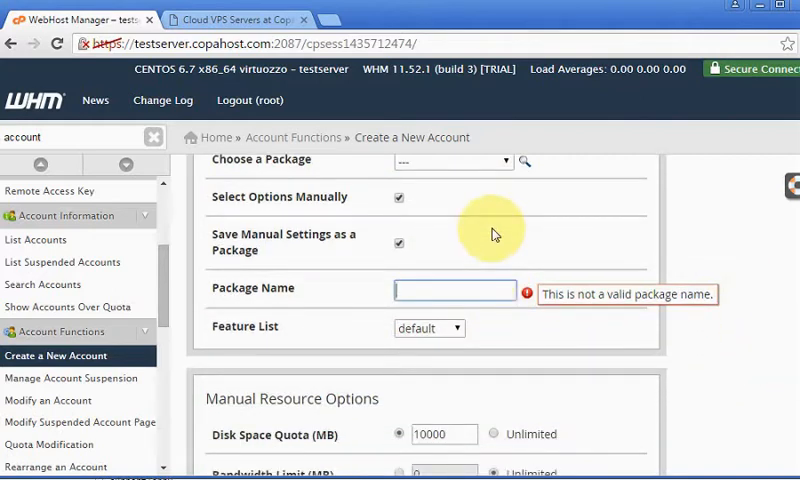
pyautogui.moveTo(490, 232)
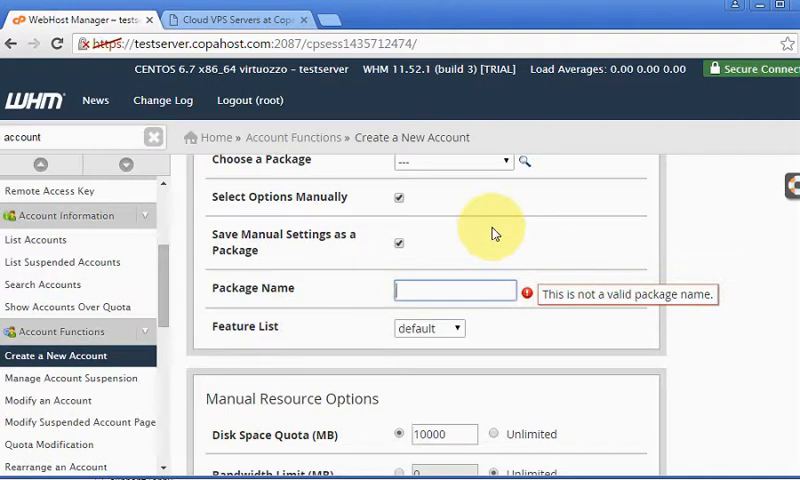
pyautogui.write('plan1')
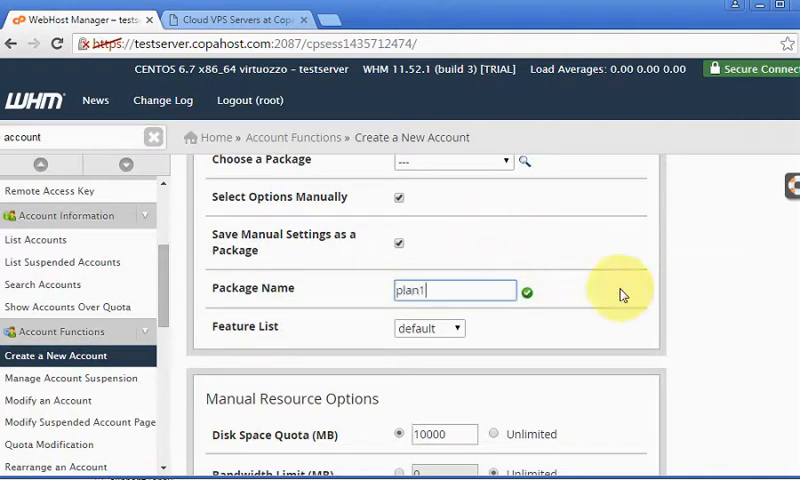
pyautogui.scroll(-3)
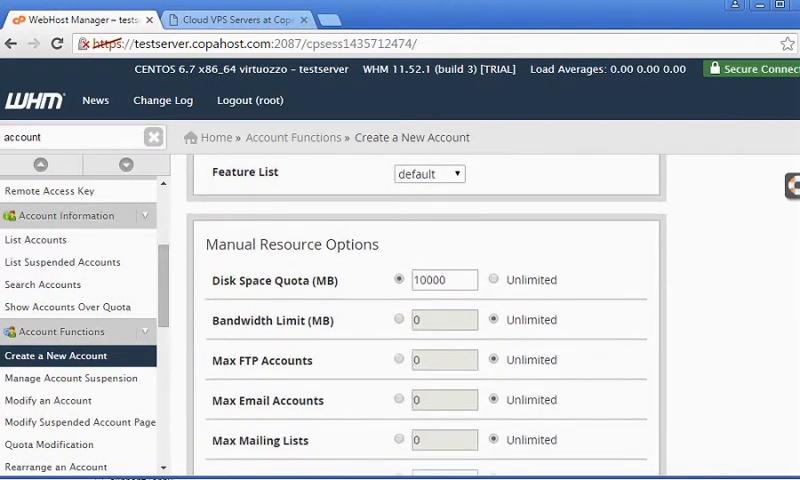
pyautogui.scroll(-3)
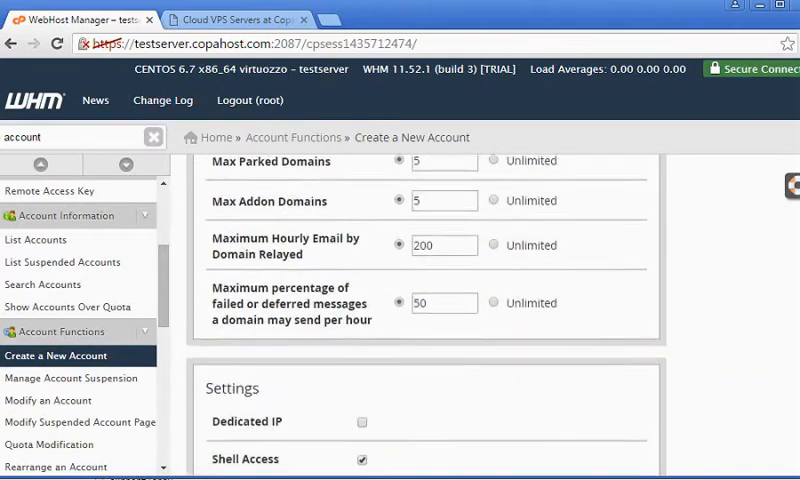
pyautogui.scroll(-3)
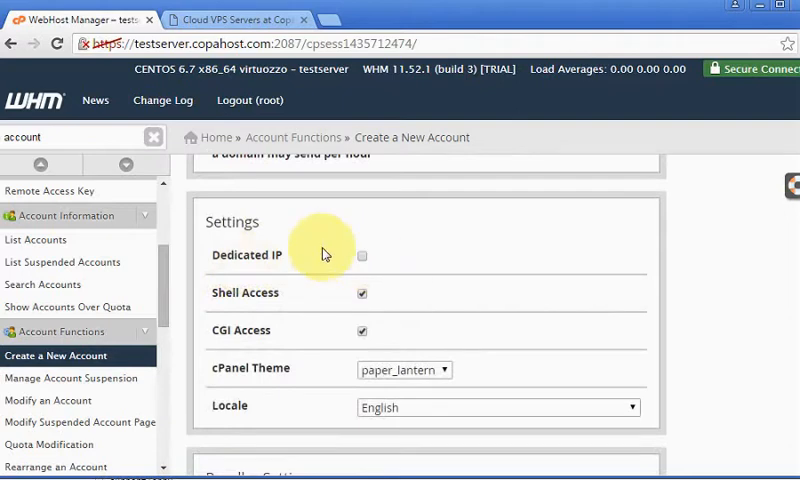
pyautogui.moveTo(388, 256)
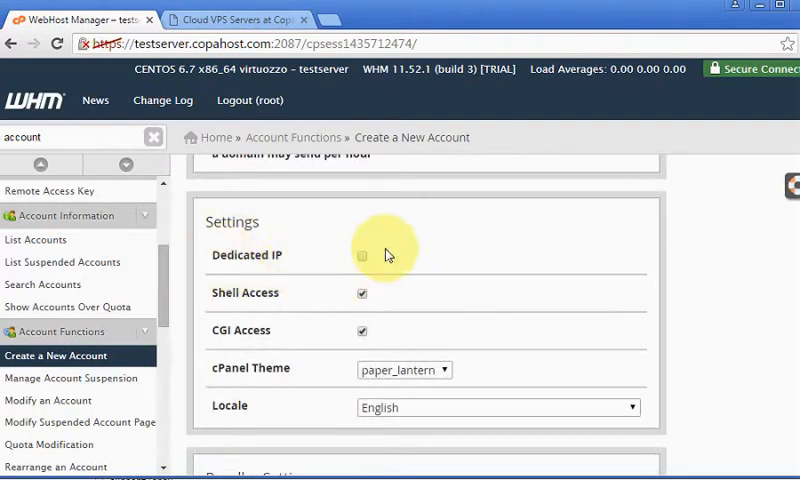
pyautogui.click(362, 256)
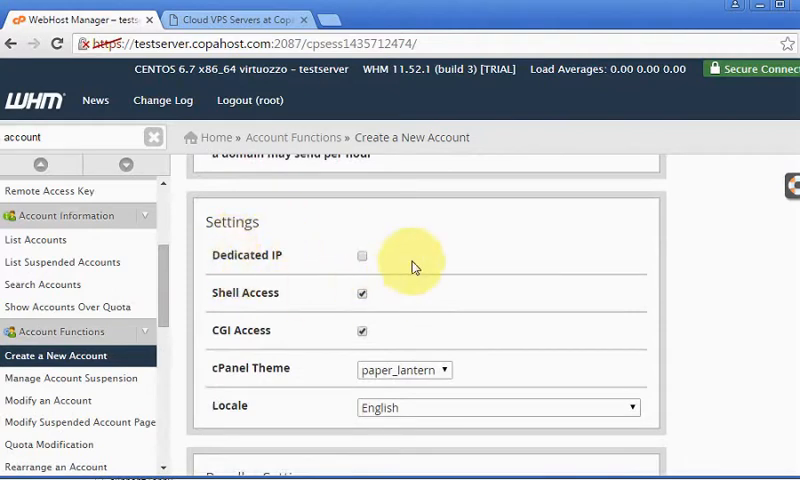
pyautogui.moveTo(422, 236)
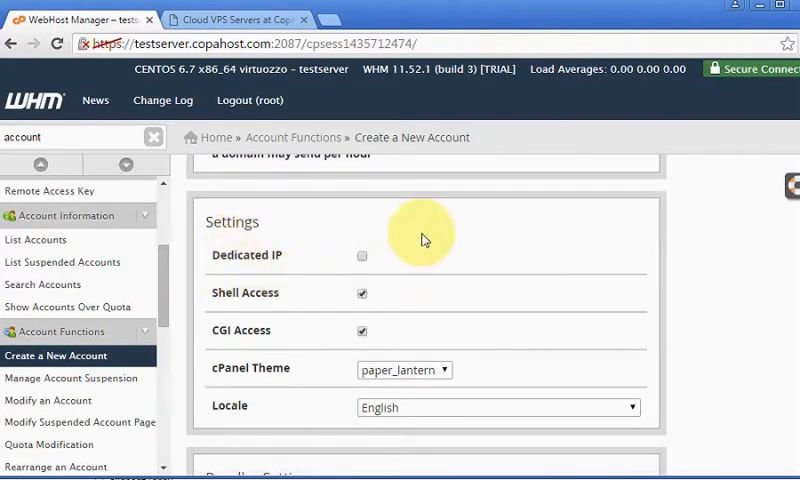
pyautogui.click(360, 292)
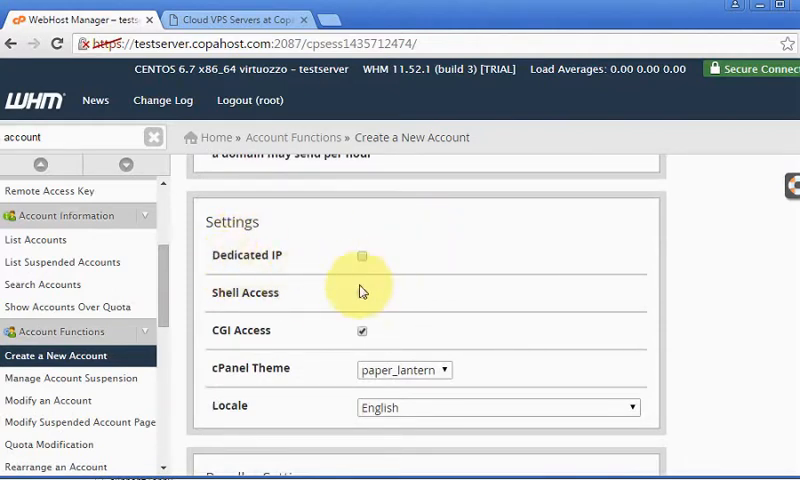
pyautogui.click(360, 292)
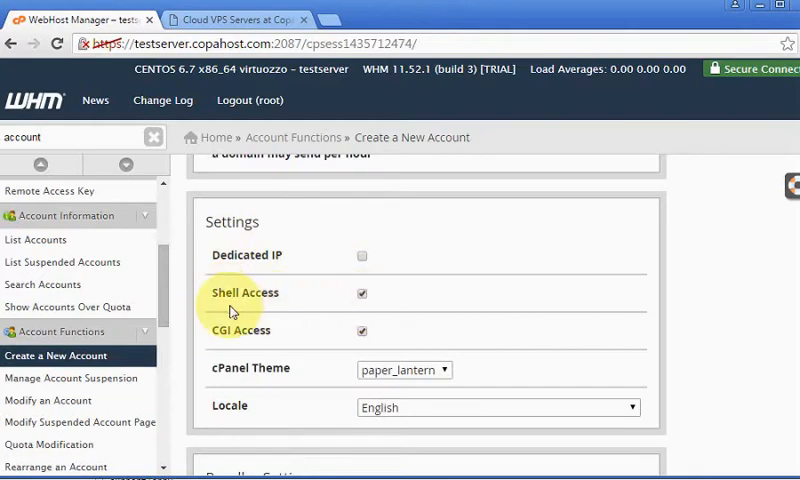
pyautogui.moveTo(364, 316)
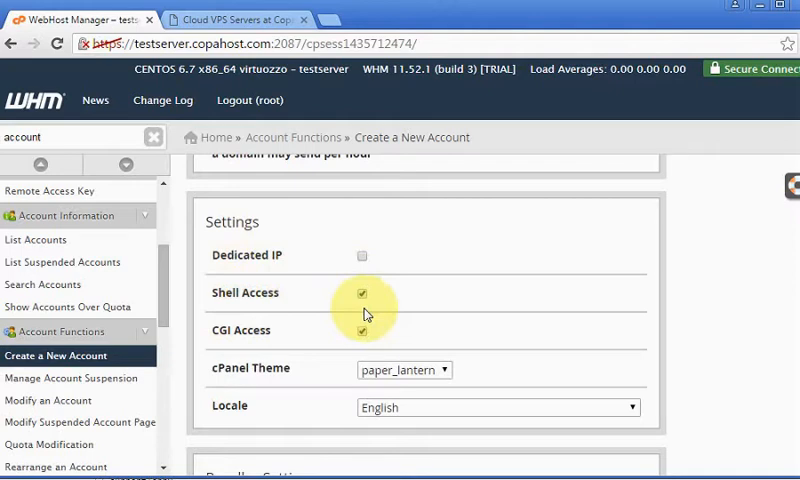
pyautogui.click(362, 292)
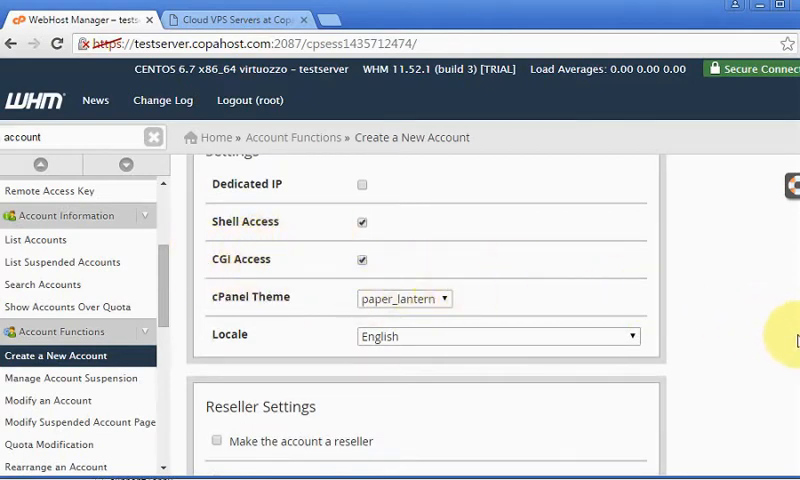
pyautogui.scroll(-3)
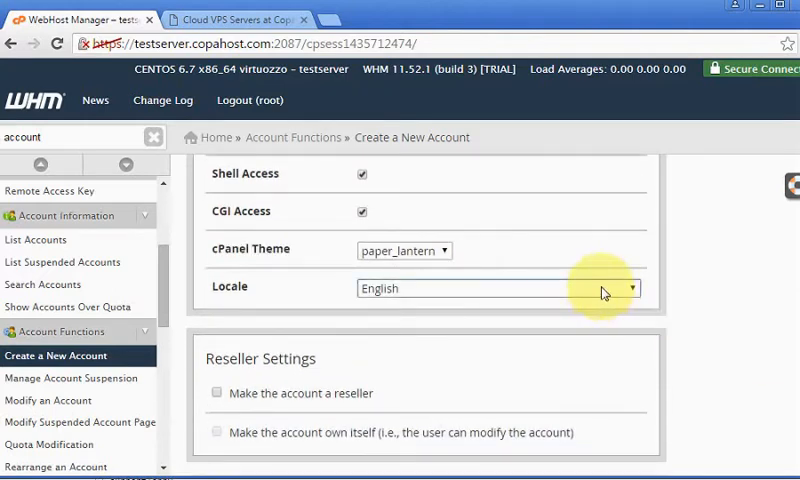
pyautogui.click(632, 288)
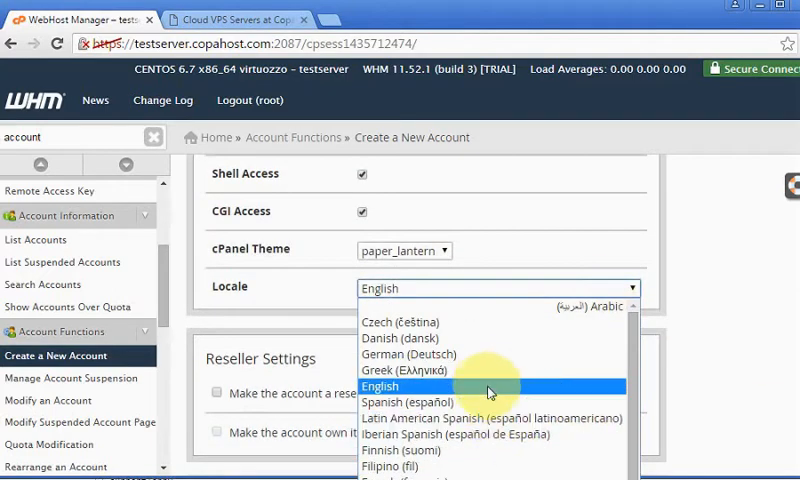
pyautogui.click(380, 386)
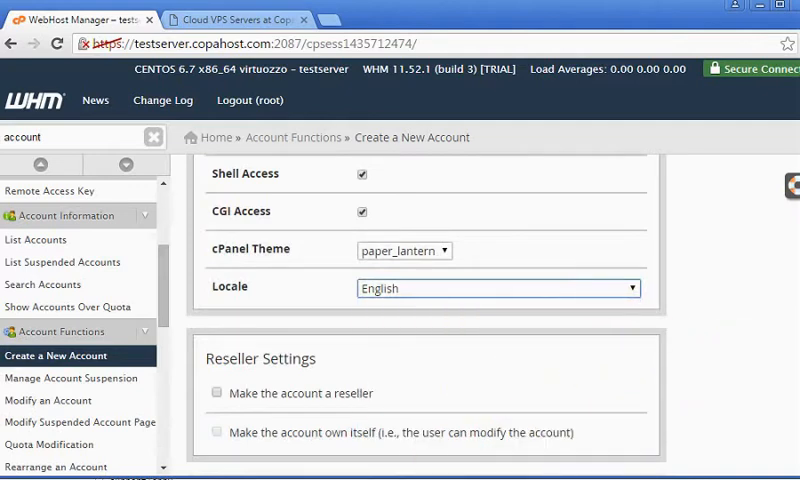
pyautogui.scroll(-3)
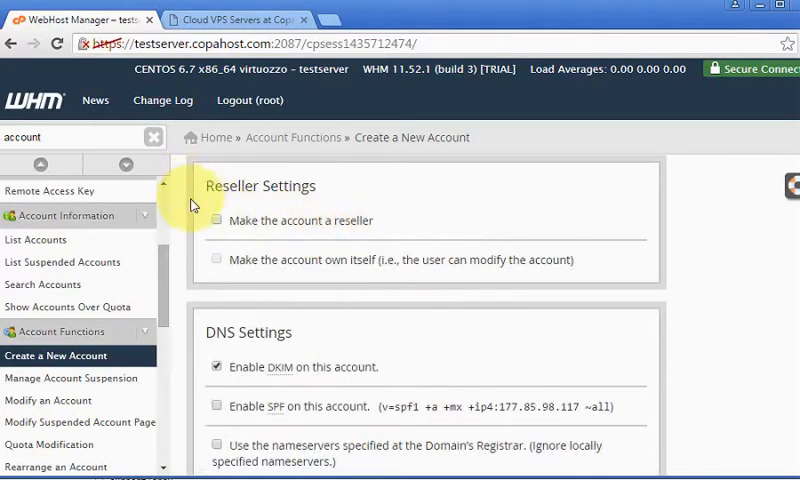
pyautogui.moveTo(350, 240)
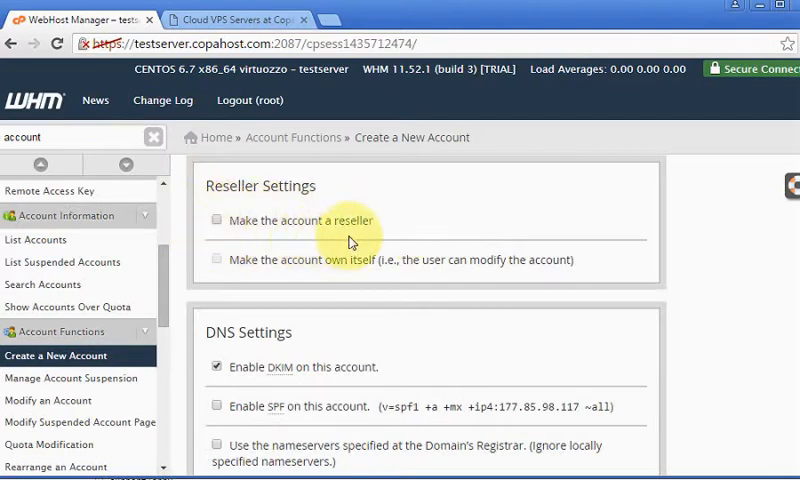
pyautogui.moveTo(418, 246)
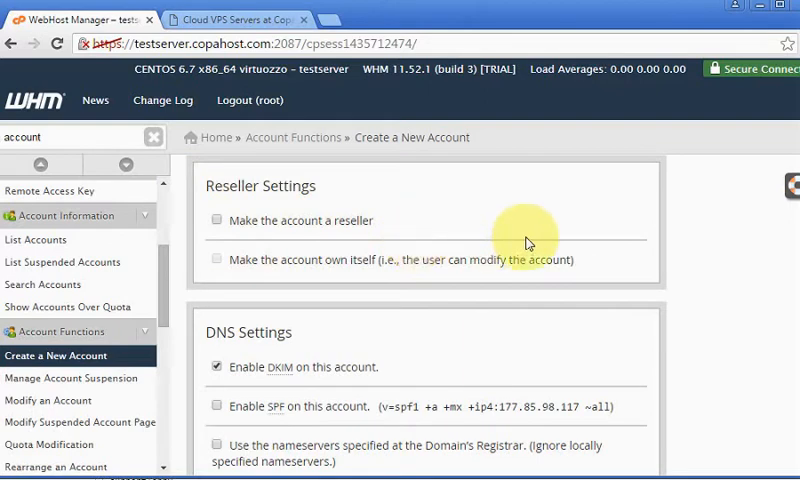
# Enable SPF on the account alongside DKIM, keeping nameservers ns1 and ns2.copahost.com.
pyautogui.scroll(-3)
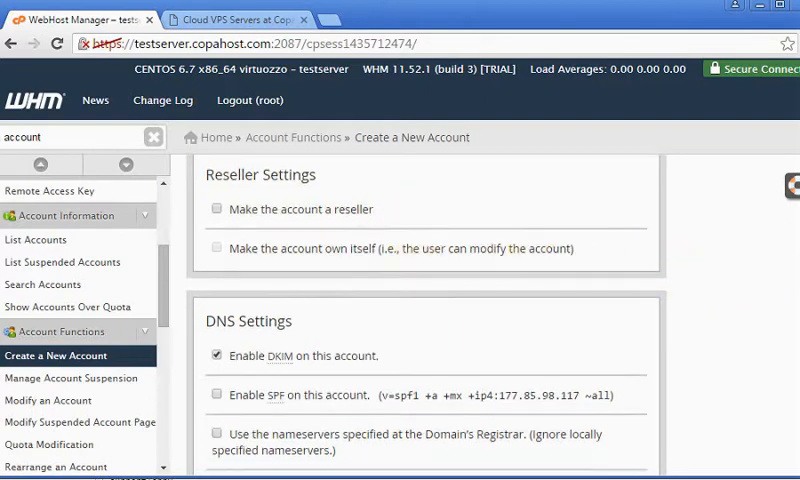
pyautogui.scroll(-3)
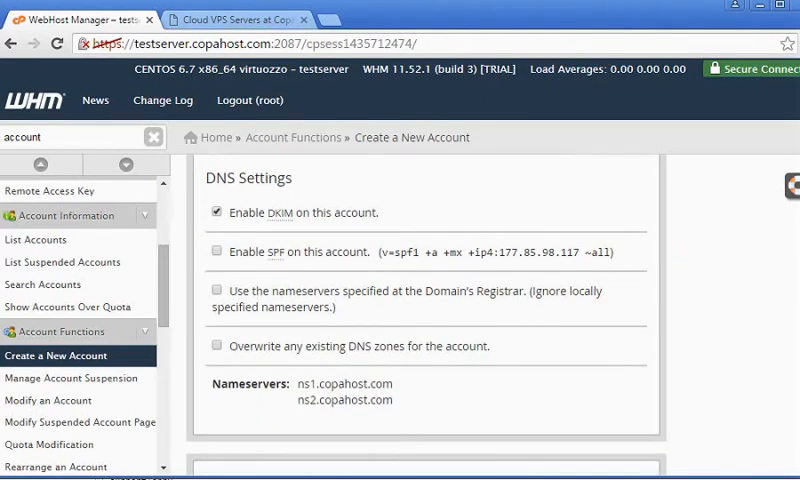
pyautogui.moveTo(370, 368)
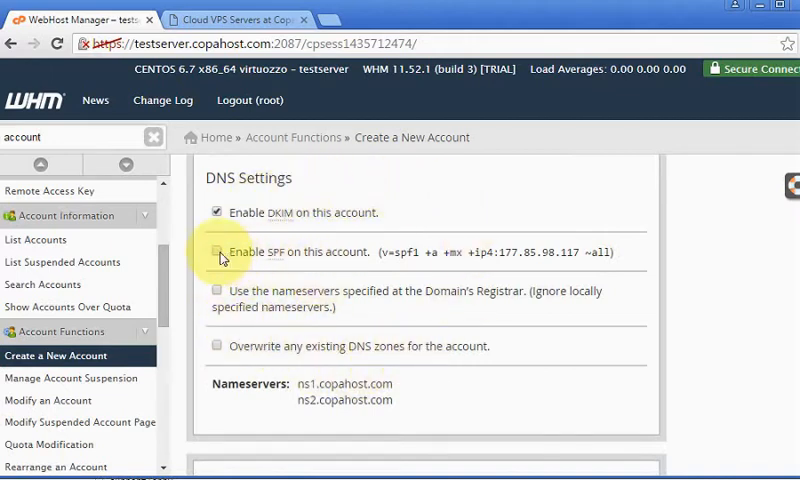
pyautogui.click(216, 252)
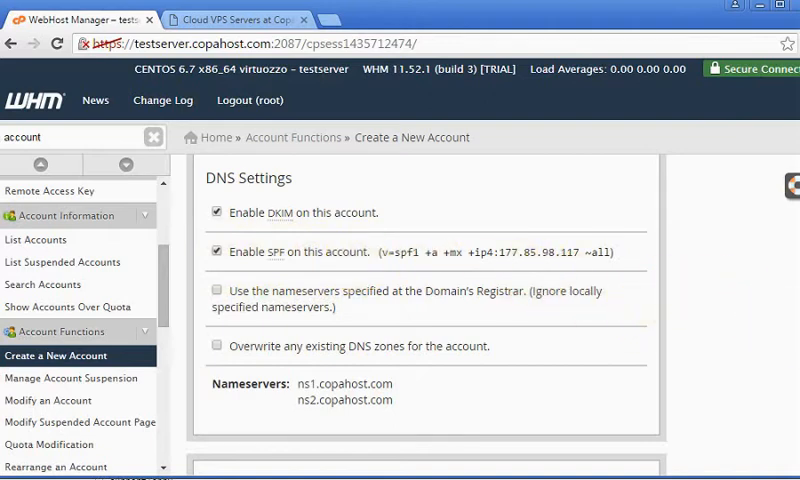
pyautogui.scroll(-3)
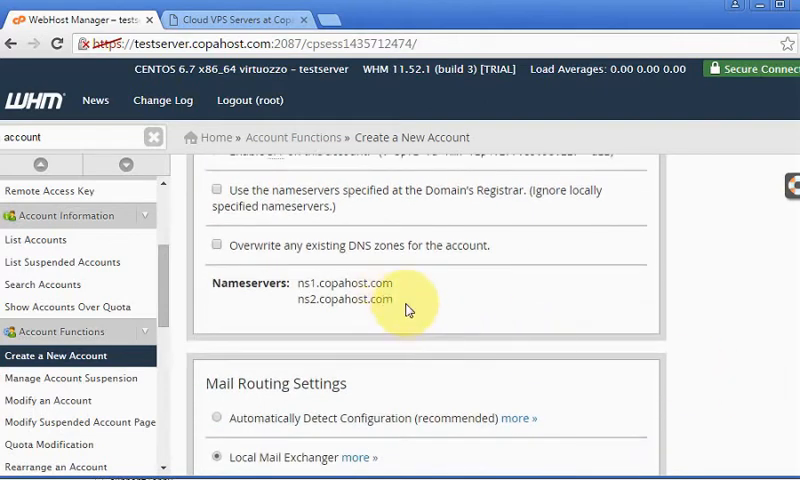
pyautogui.moveTo(434, 298)
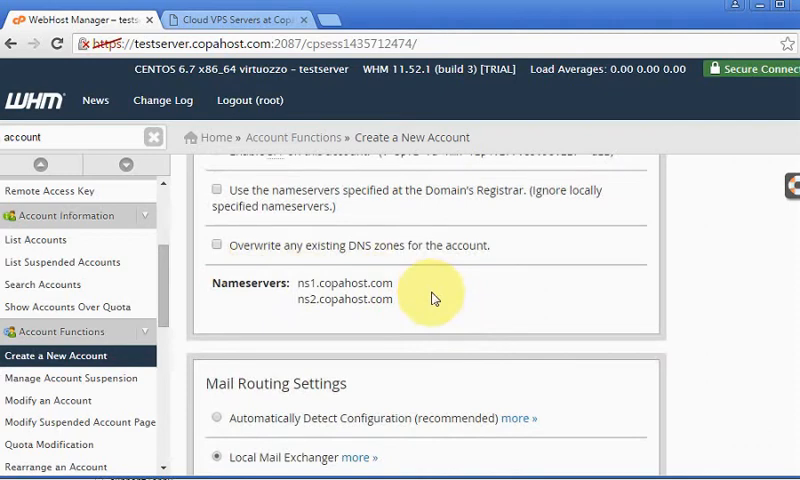
pyautogui.moveTo(416, 308)
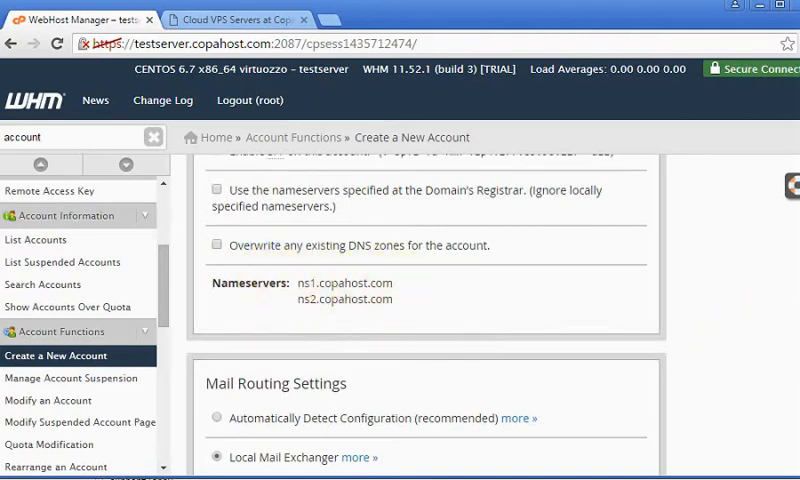
# Create the account with Local Mail Exchanger routing, reaching creation status OK.
pyautogui.scroll(-3)
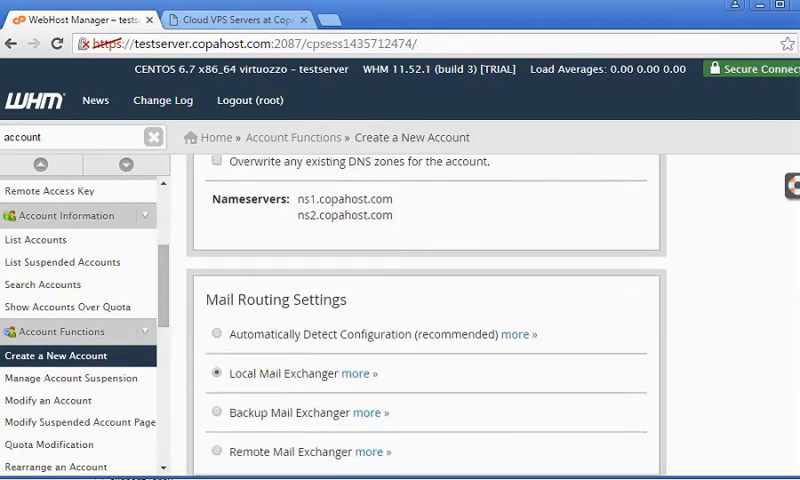
pyautogui.scroll(-3)
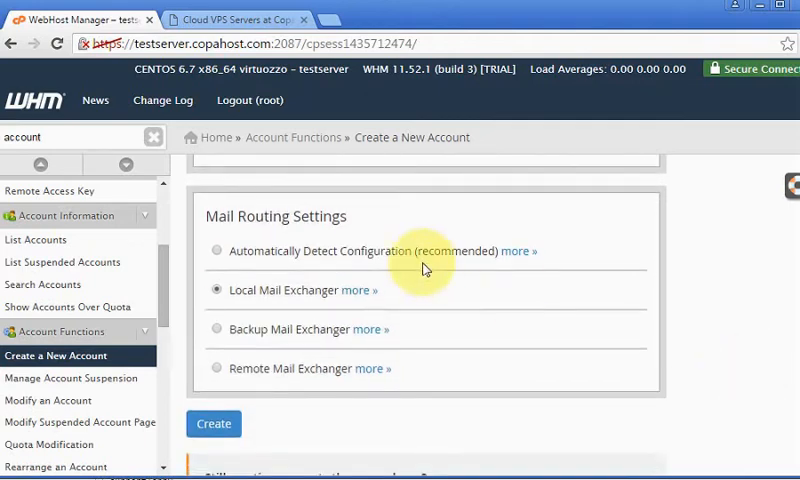
pyautogui.moveTo(276, 372)
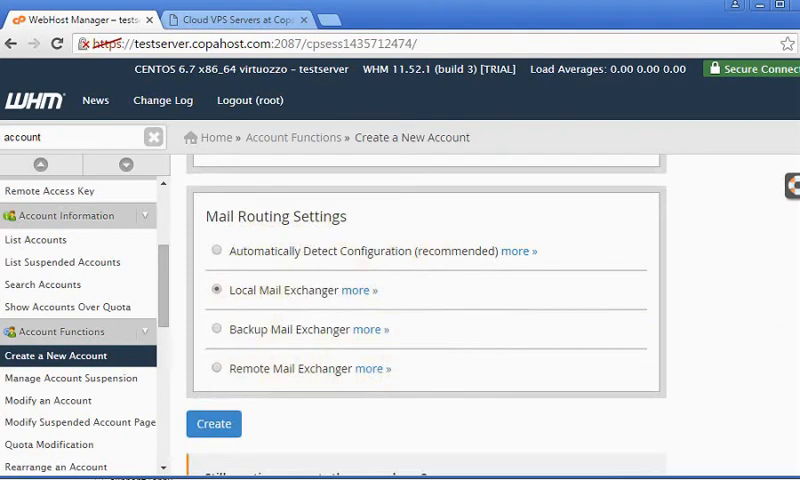
pyautogui.scroll(-3)
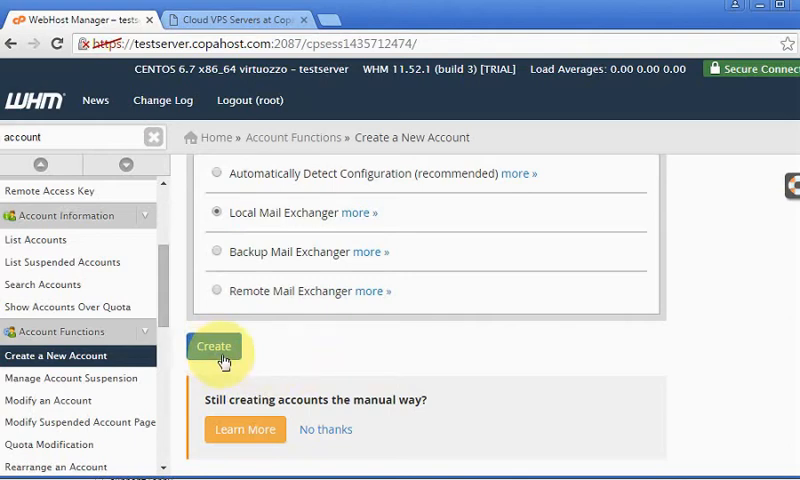
pyautogui.click(214, 346)
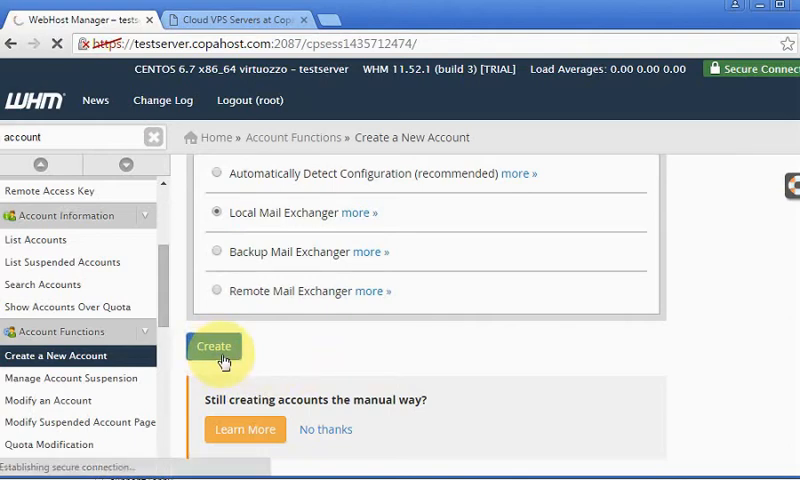
pyautogui.click(214, 346)
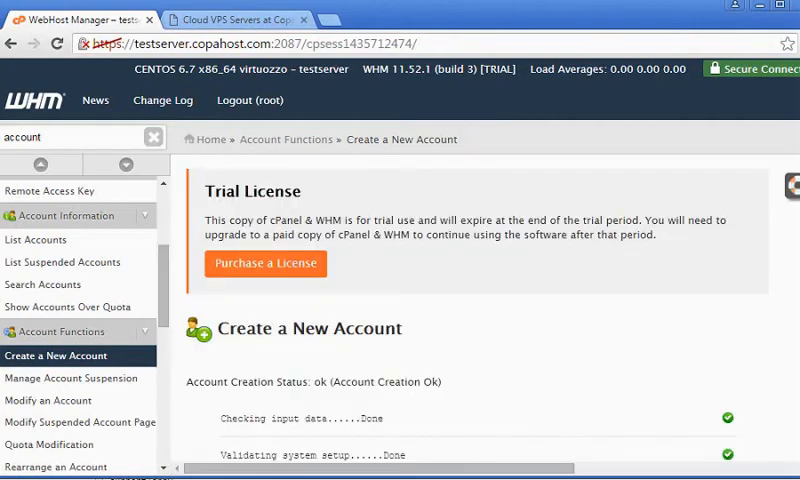
pyautogui.scroll(-3)
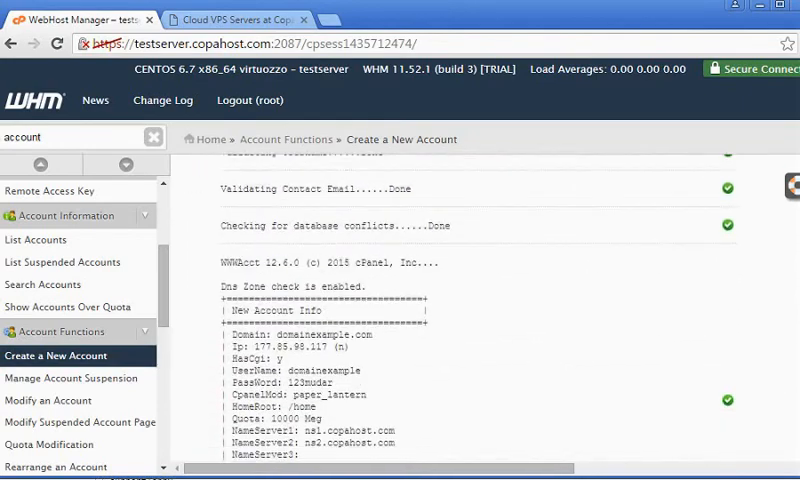
pyautogui.scroll(-3)
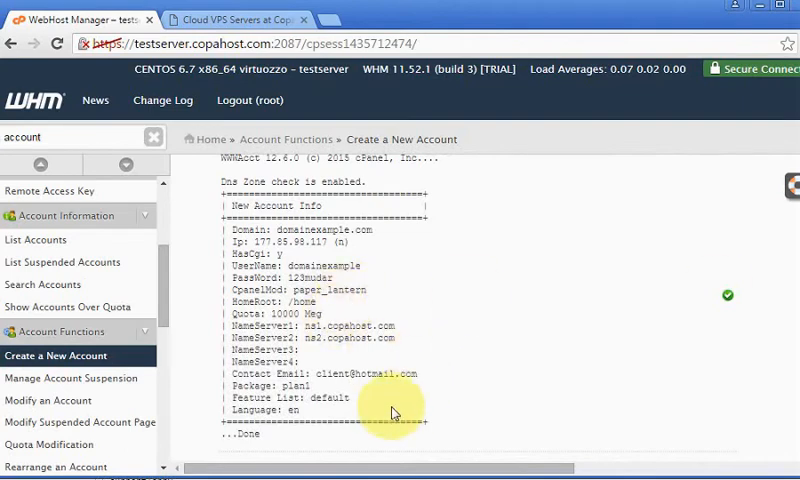
pyautogui.moveTo(392, 412); pyautogui.dragTo(204, 180)
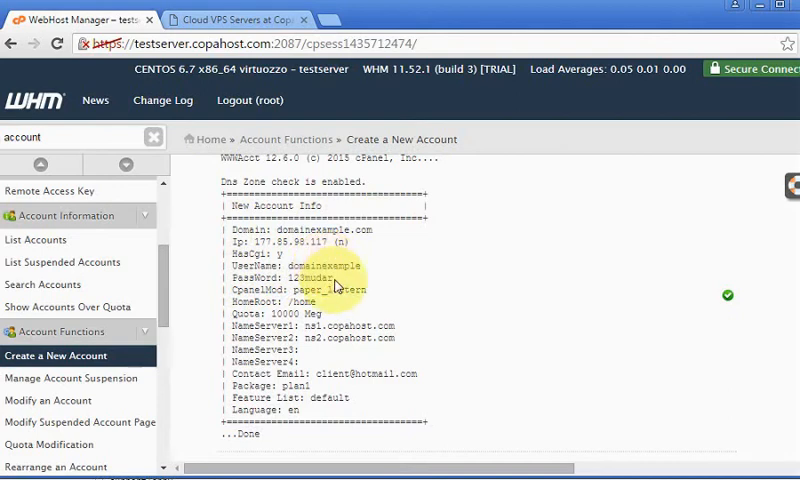
pyautogui.doubleClick(280, 278)
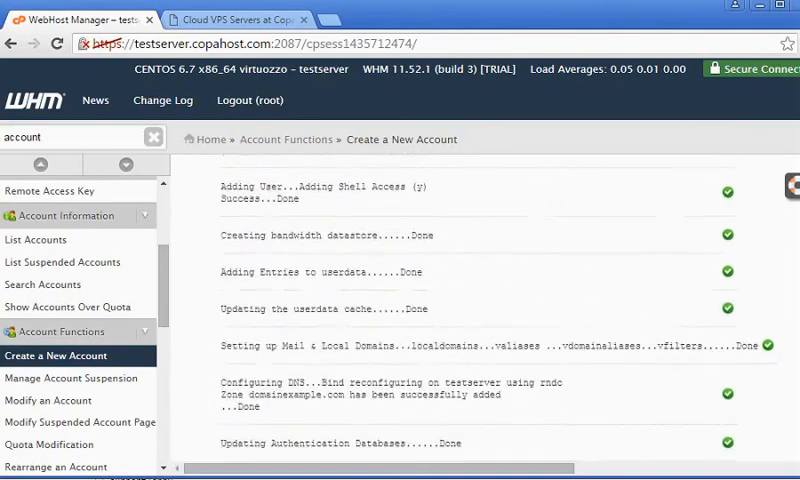
pyautogui.scroll(-3)
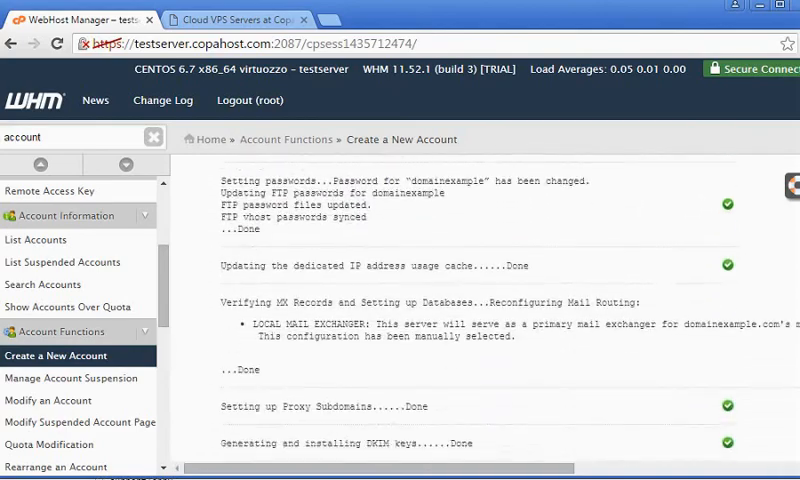
pyautogui.scroll(-3)
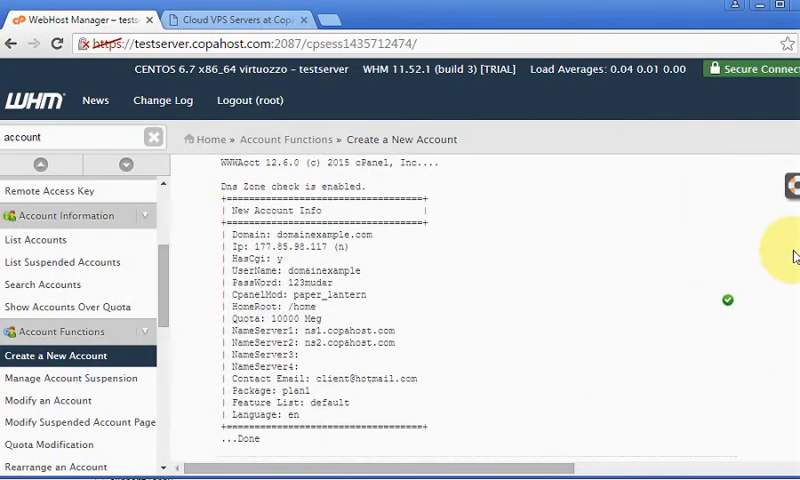
pyautogui.moveTo(456, 278)
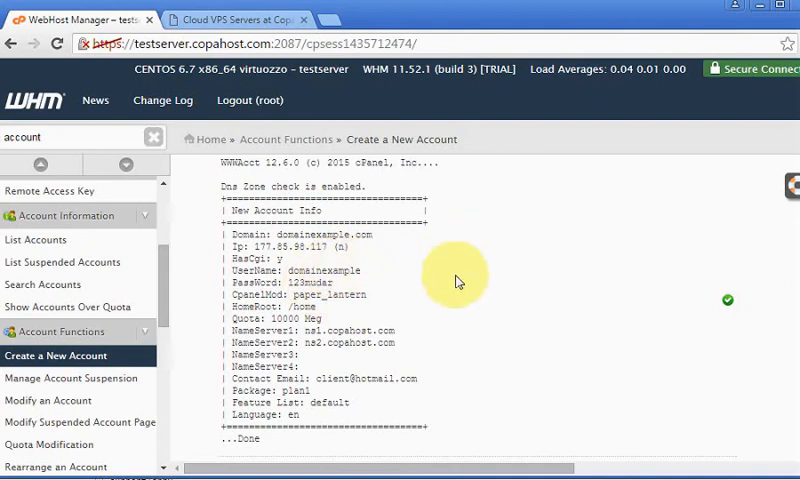